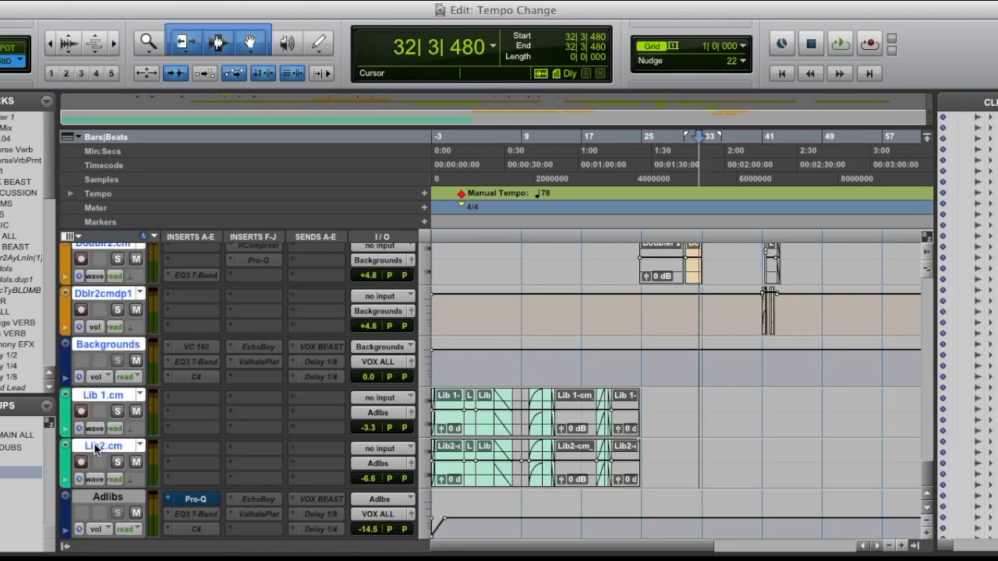
{"action": "mouse_move", "coordinate": [19, 494]}
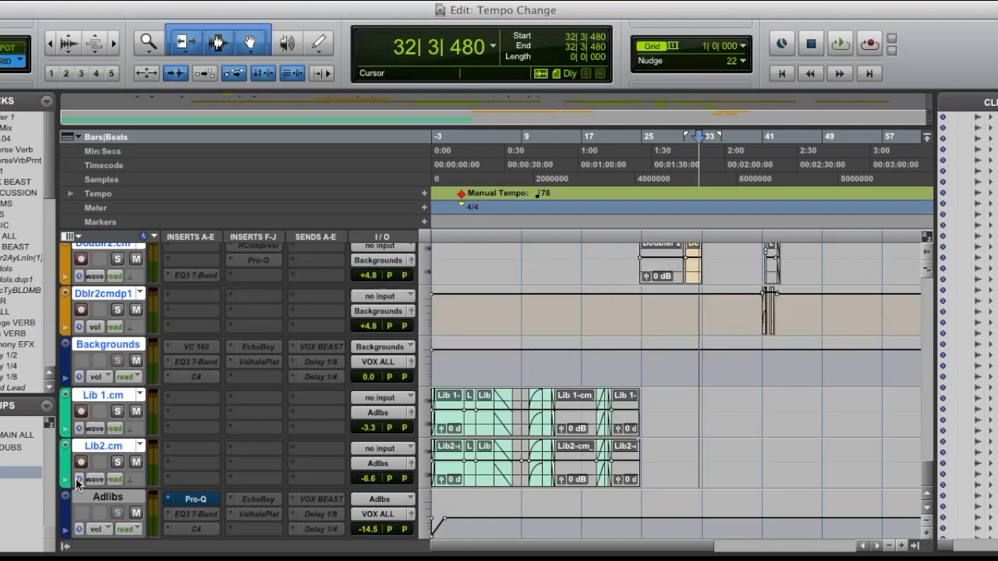
{"action": "mouse_move", "coordinate": [82, 479]}
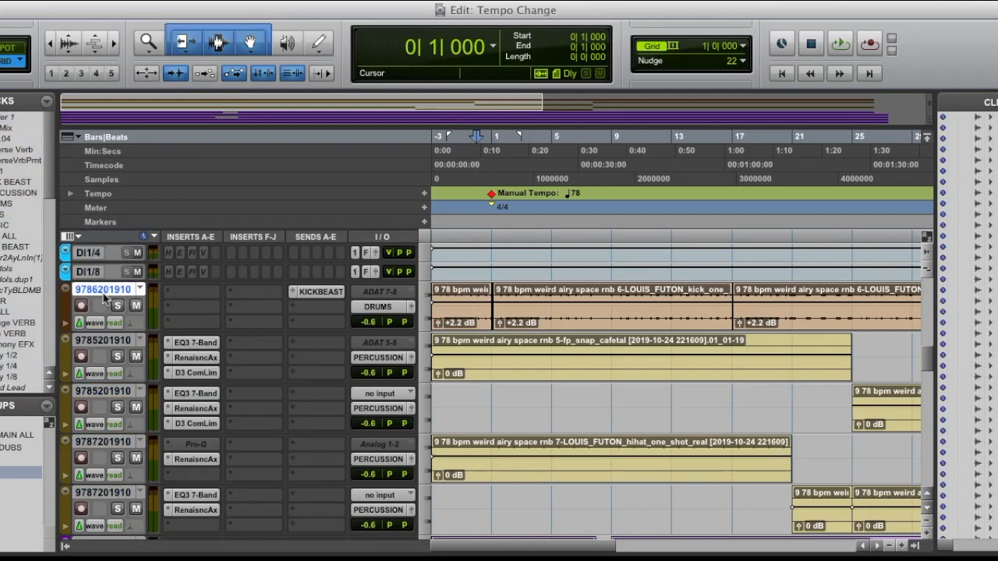
{"action": "scroll", "scroll_direction": "down", "scroll_amount": 3}
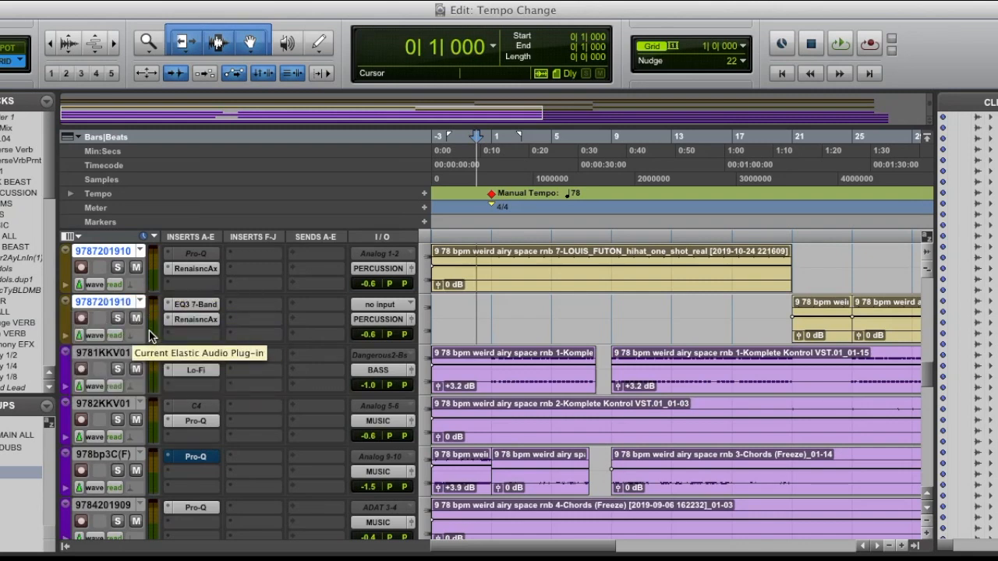
{"action": "left_click", "coordinate": [140, 334]}
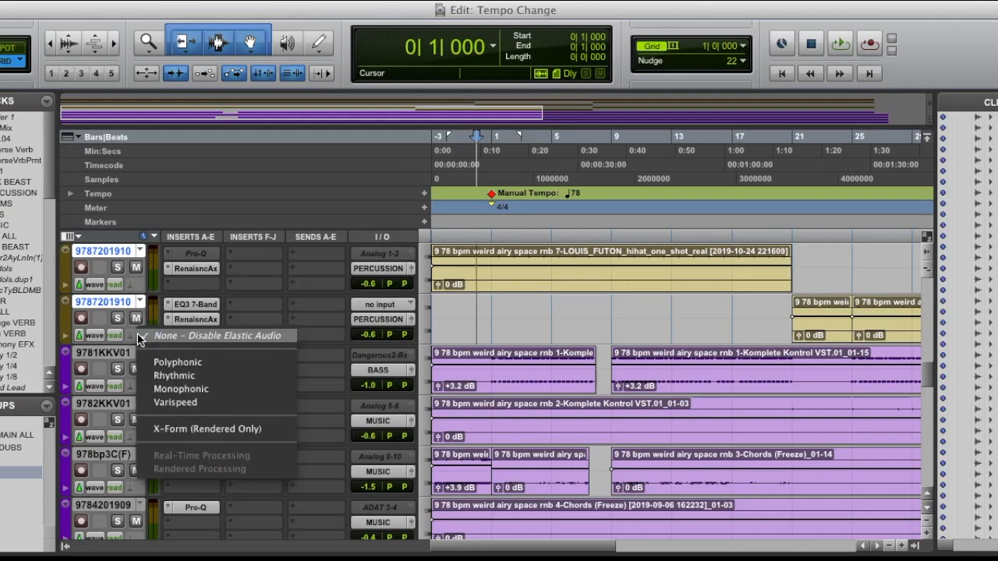
{"action": "mouse_move", "coordinate": [183, 362]}
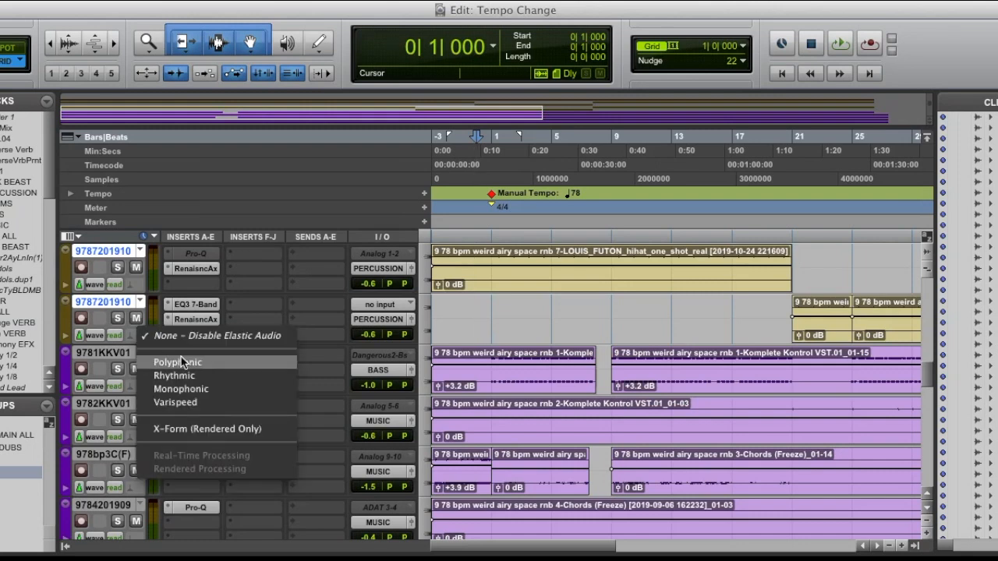
{"action": "mouse_move", "coordinate": [174, 375]}
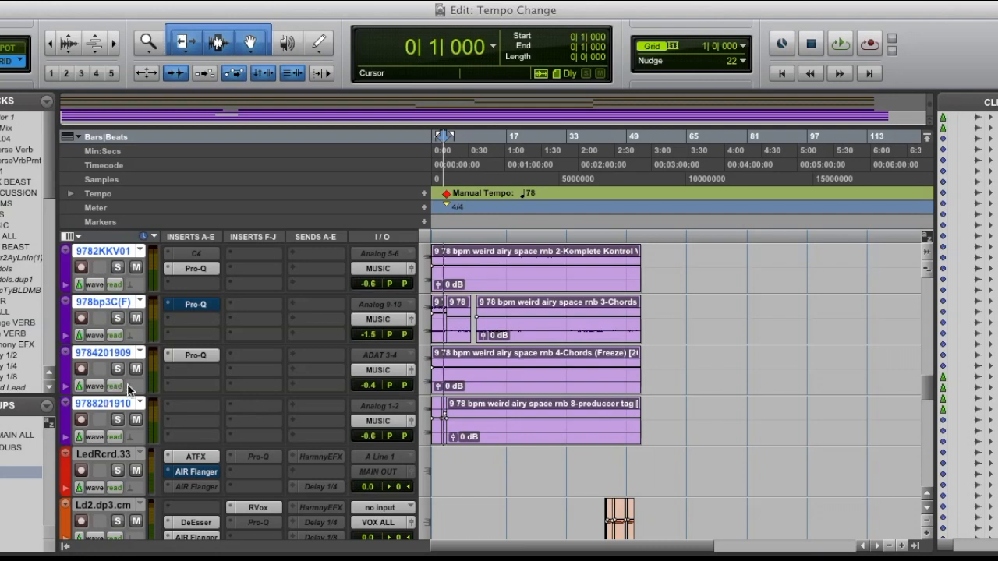
{"action": "left_click", "coordinate": [110, 403]}
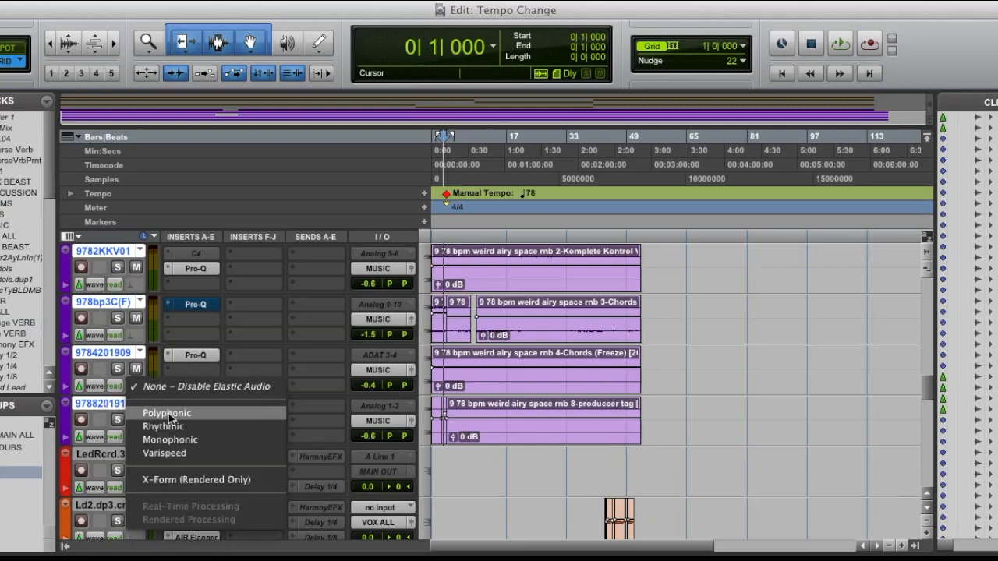
{"action": "left_click", "coordinate": [166, 414]}
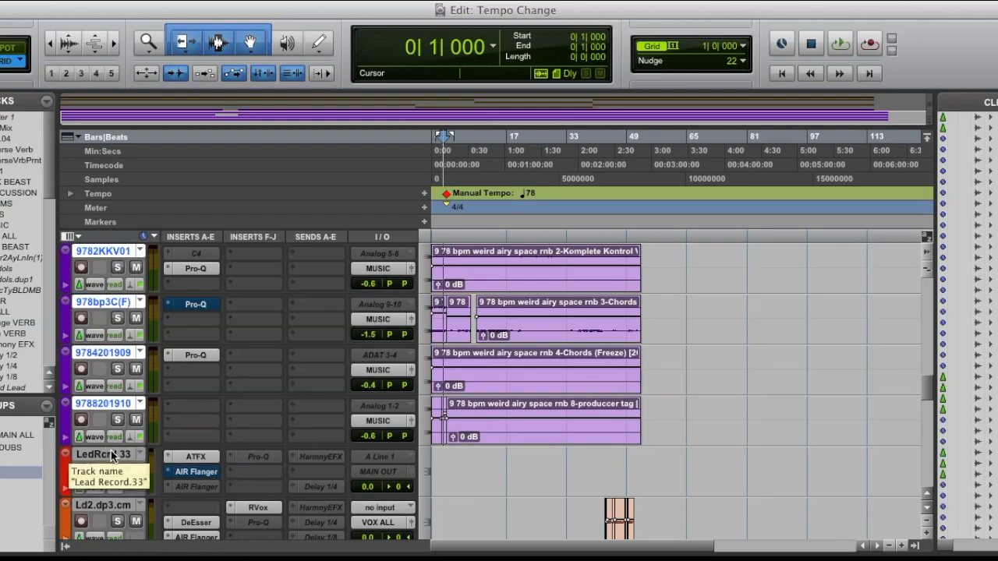
- Scroll down to the Lib2.cm vocal track and set its Elastic Audio to Polyphonic
{"action": "scroll", "scroll_direction": "down", "scroll_amount": 3}
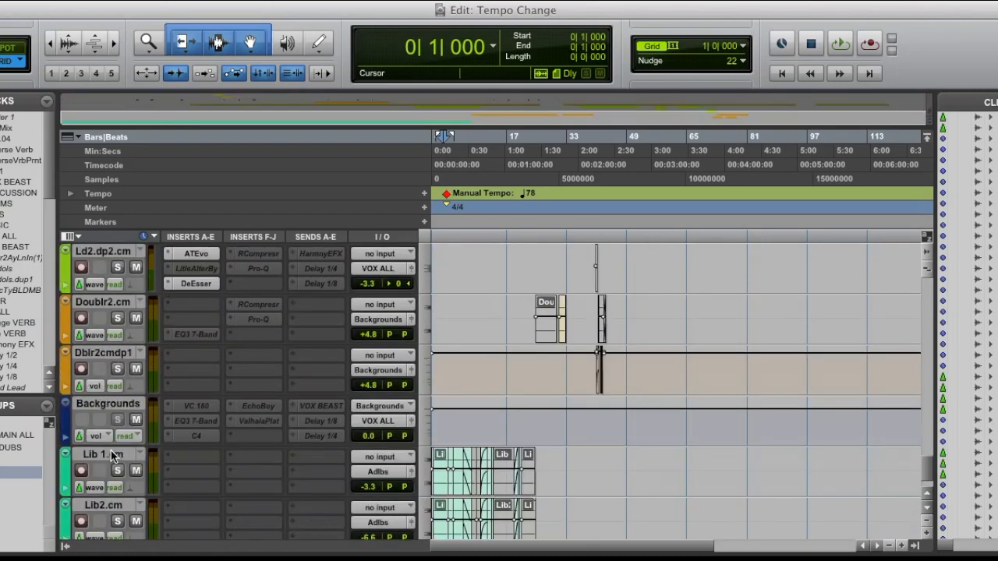
{"action": "scroll", "scroll_direction": "down", "scroll_amount": 3}
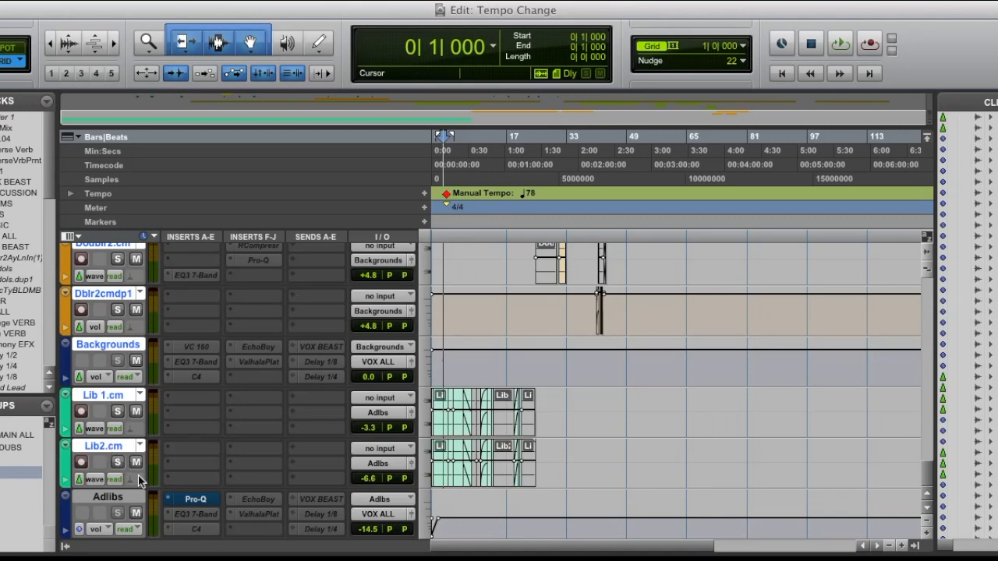
{"action": "left_click", "coordinate": [138, 480]}
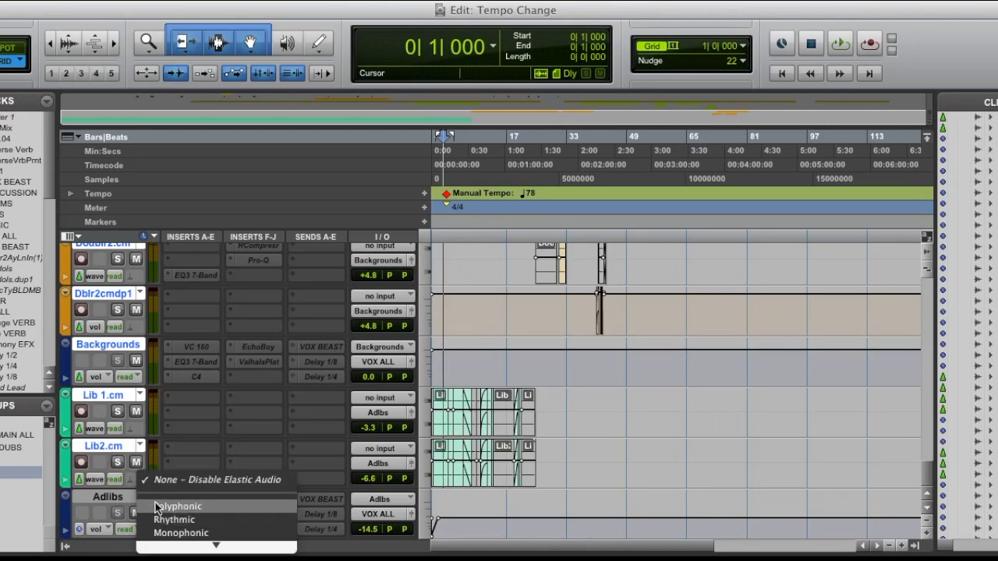
{"action": "left_click", "coordinate": [179, 506]}
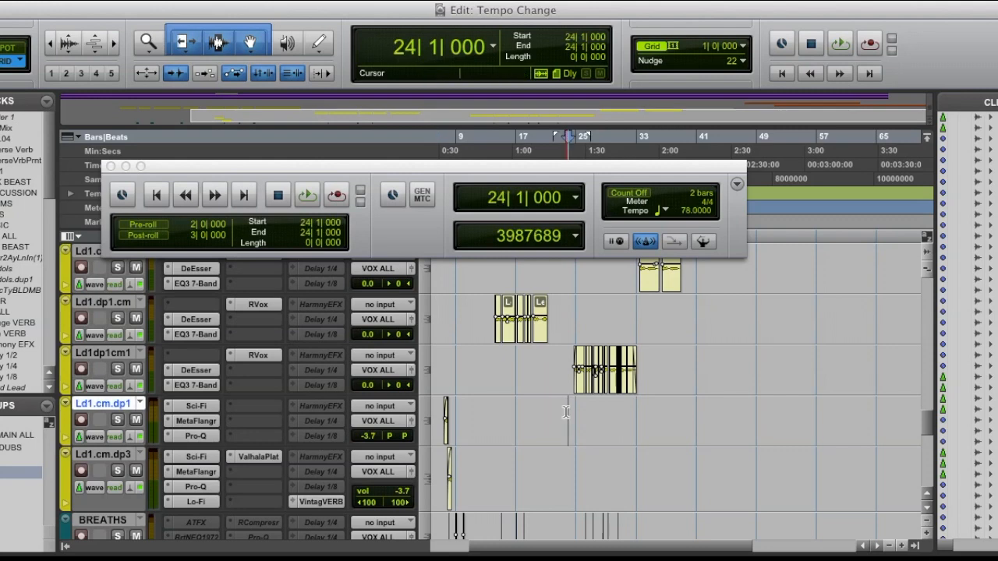
- Show the expanded Transport window with the 78 BPM Tempo field
{"action": "left_click", "coordinate": [306, 194]}
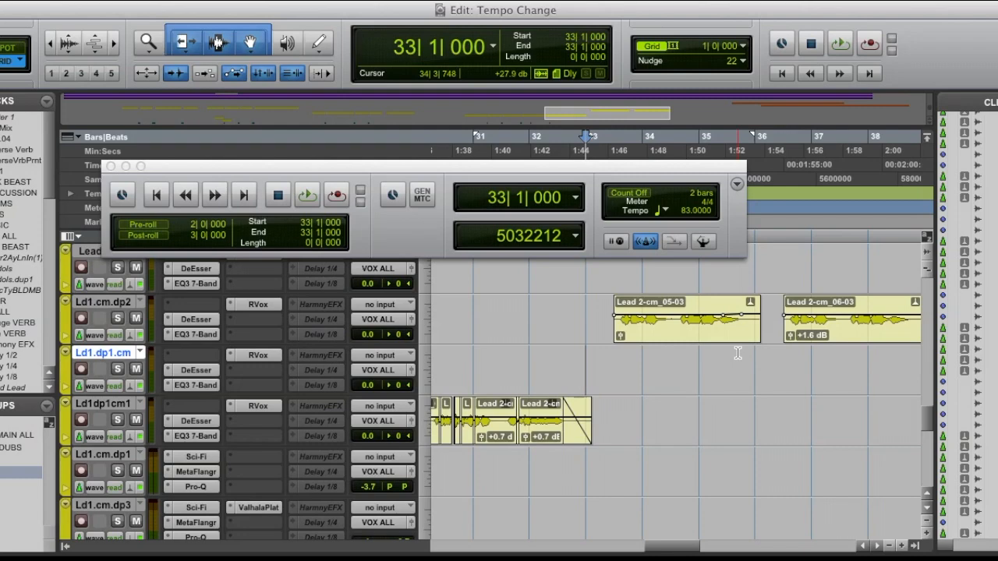
{"action": "mouse_move", "coordinate": [475, 275]}
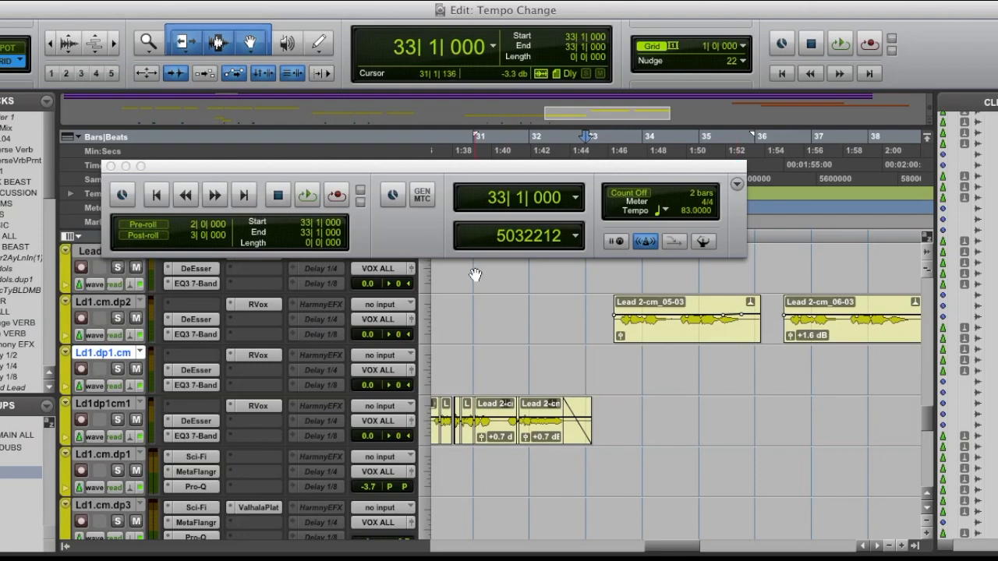